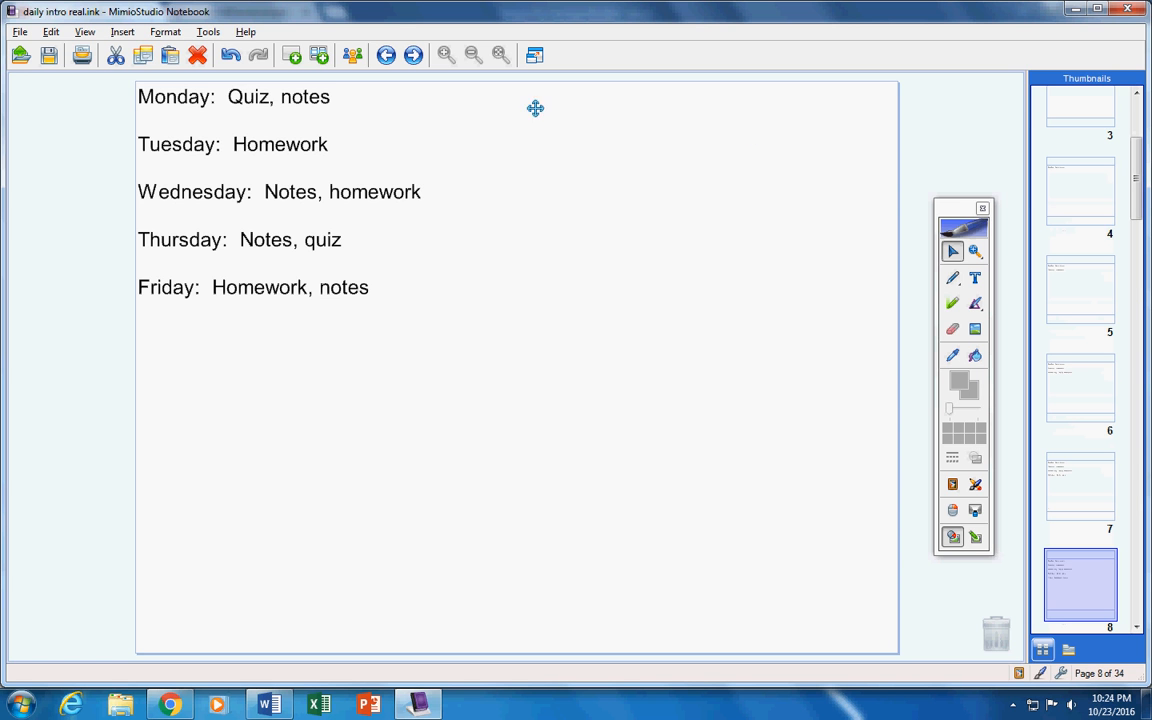
{"action": "mouse_move", "coordinate": [282, 106]}
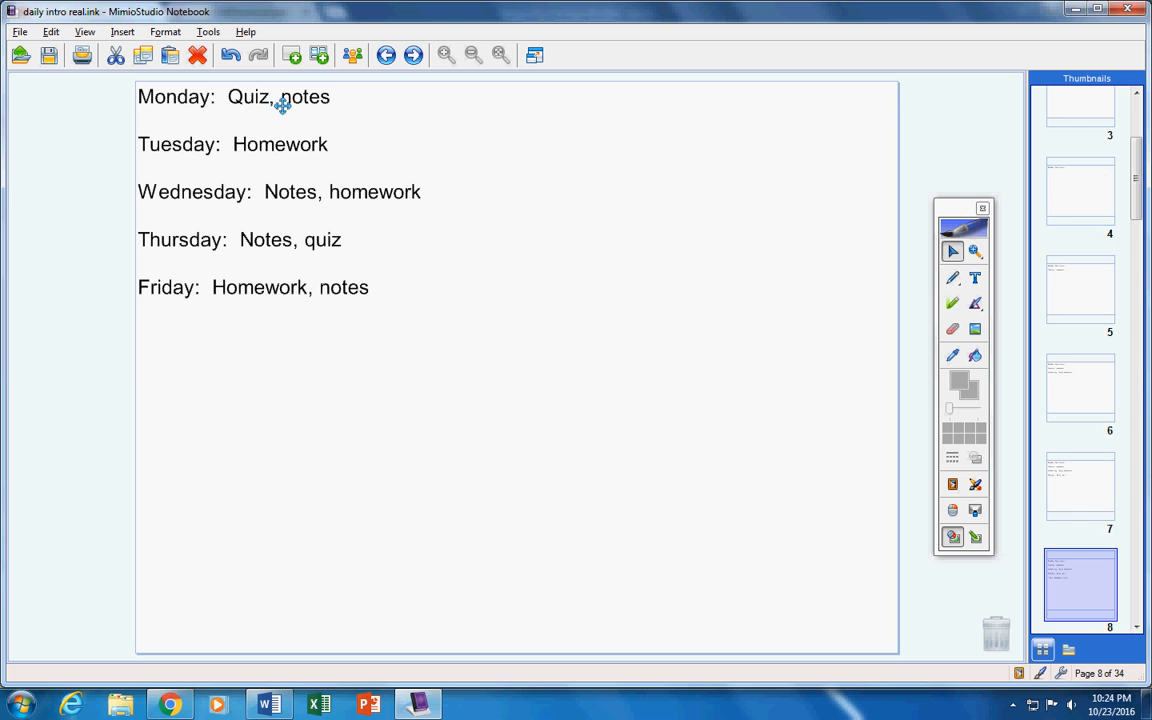
{"action": "mouse_move", "coordinate": [297, 103]}
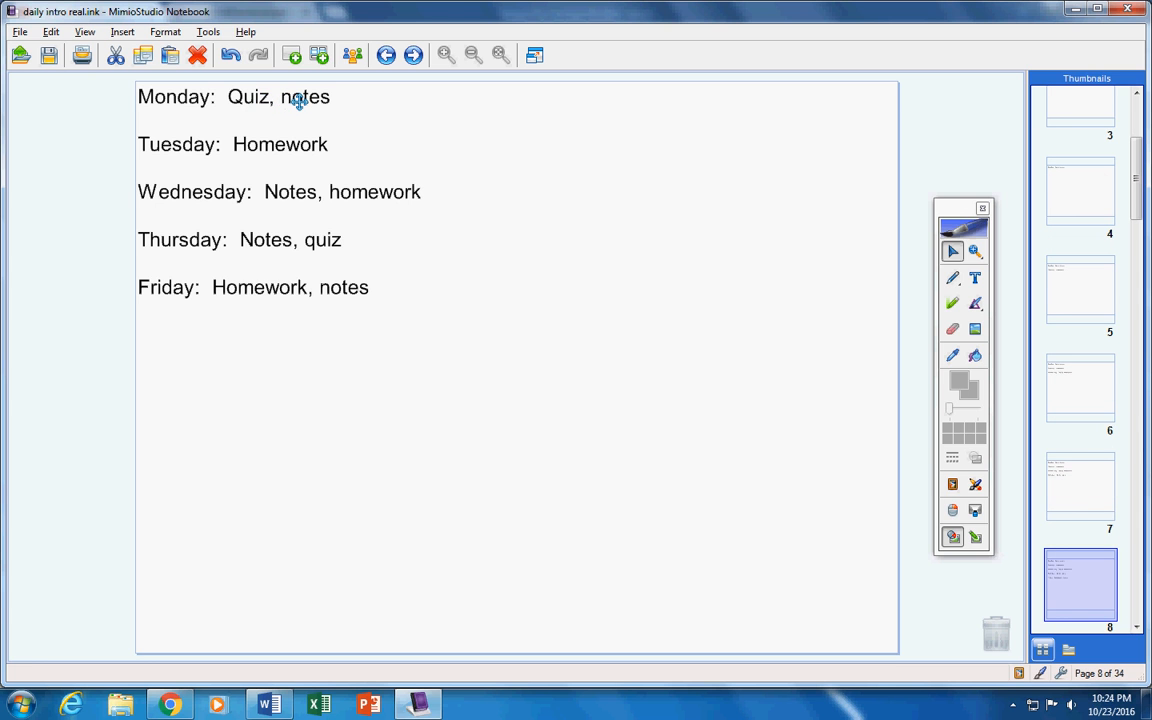
{"action": "mouse_move", "coordinate": [282, 145]}
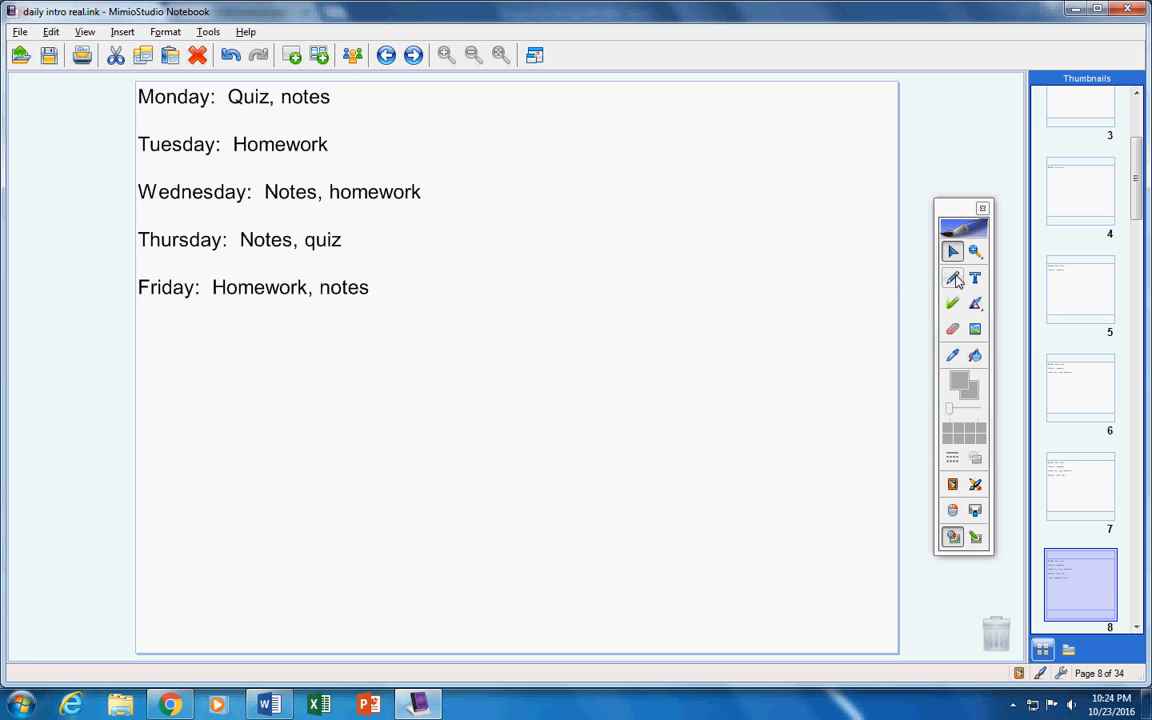
Reveal the homework line and 'Incompletes' heading, then bring up Word's recent documents list
{"action": "left_click_drag", "start_coordinate": [300, 232], "coordinate": [350, 258]}
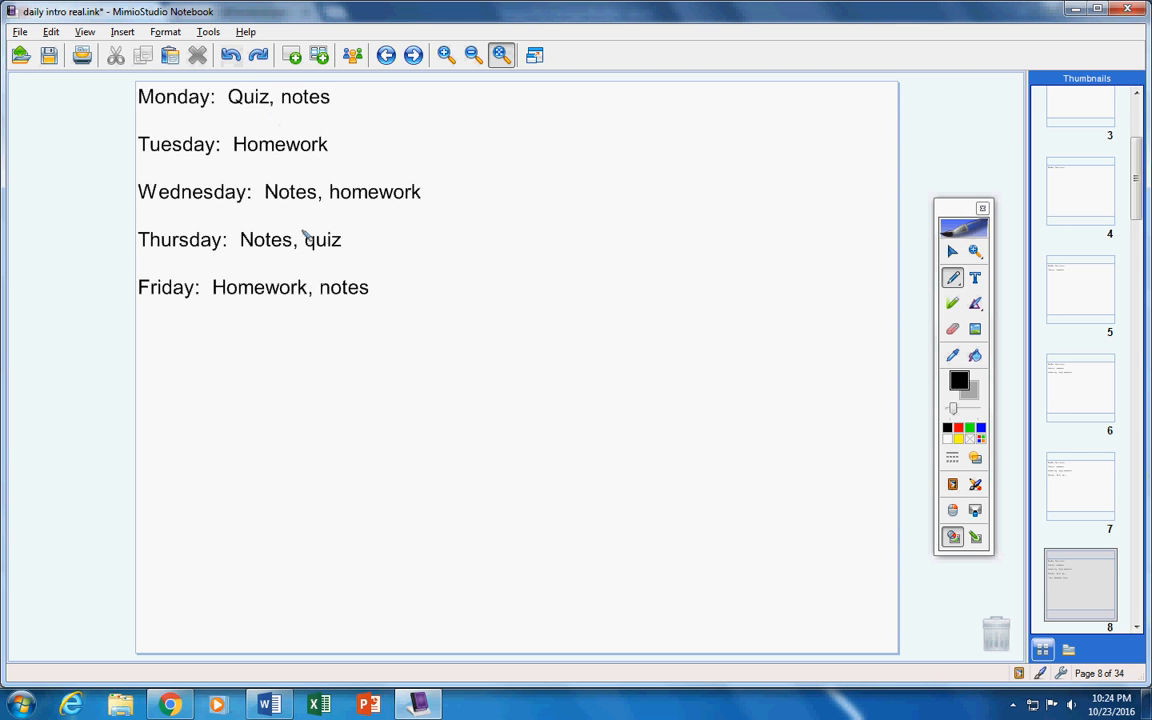
{"action": "mouse_move", "coordinate": [347, 317]}
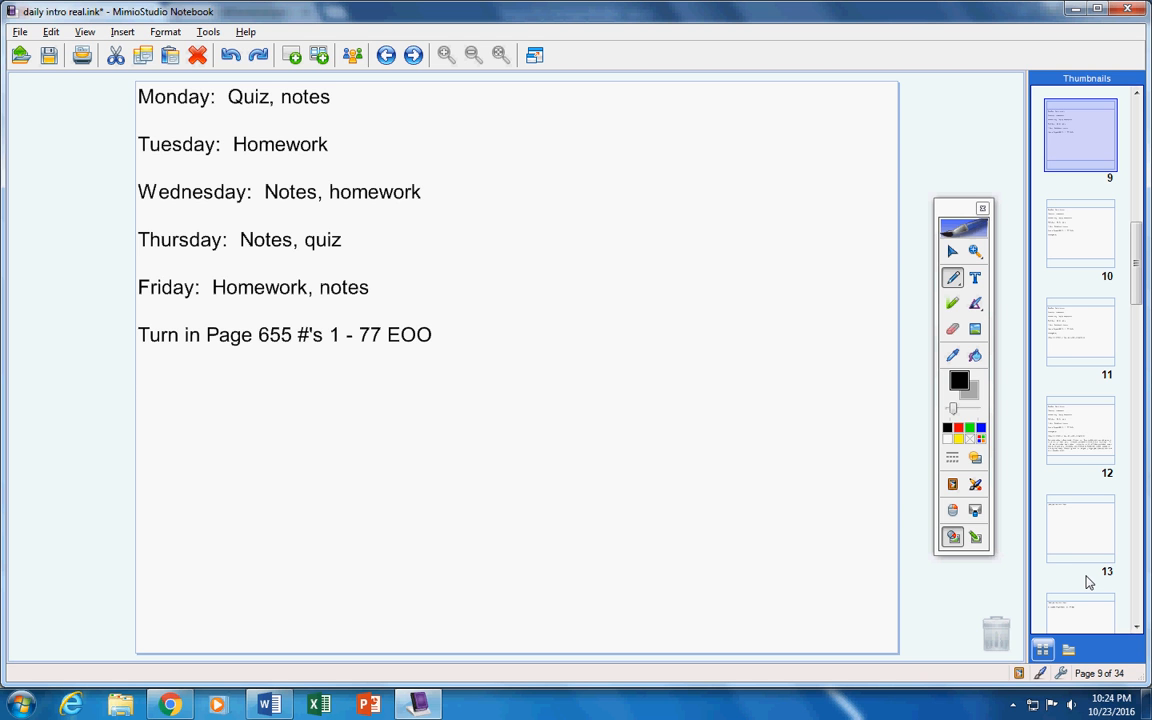
{"action": "type", "text": "Incompletes"}
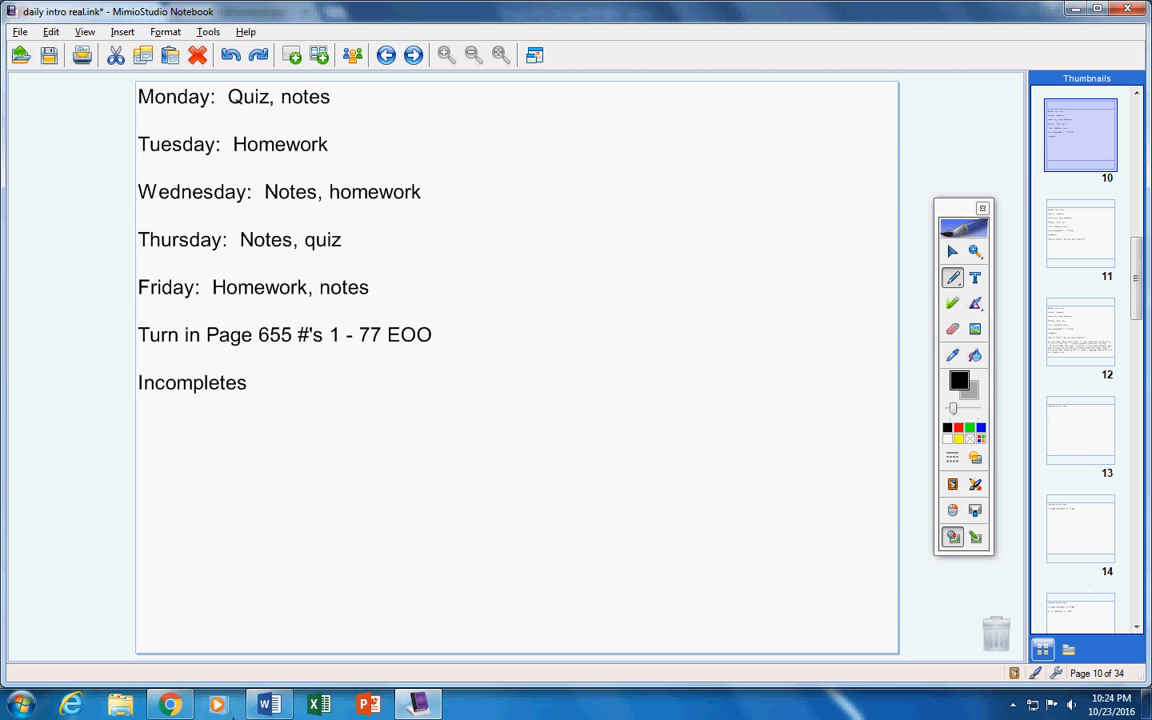
{"action": "right_click", "coordinate": [268, 705]}
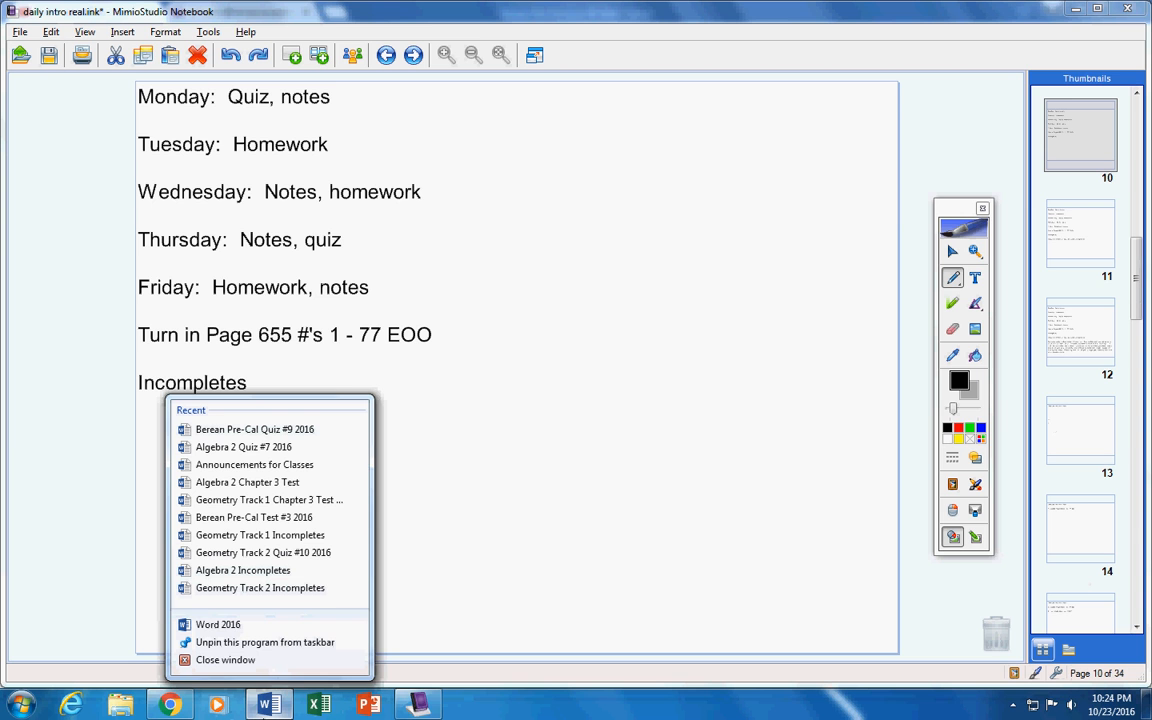
{"action": "mouse_move", "coordinate": [948, 588]}
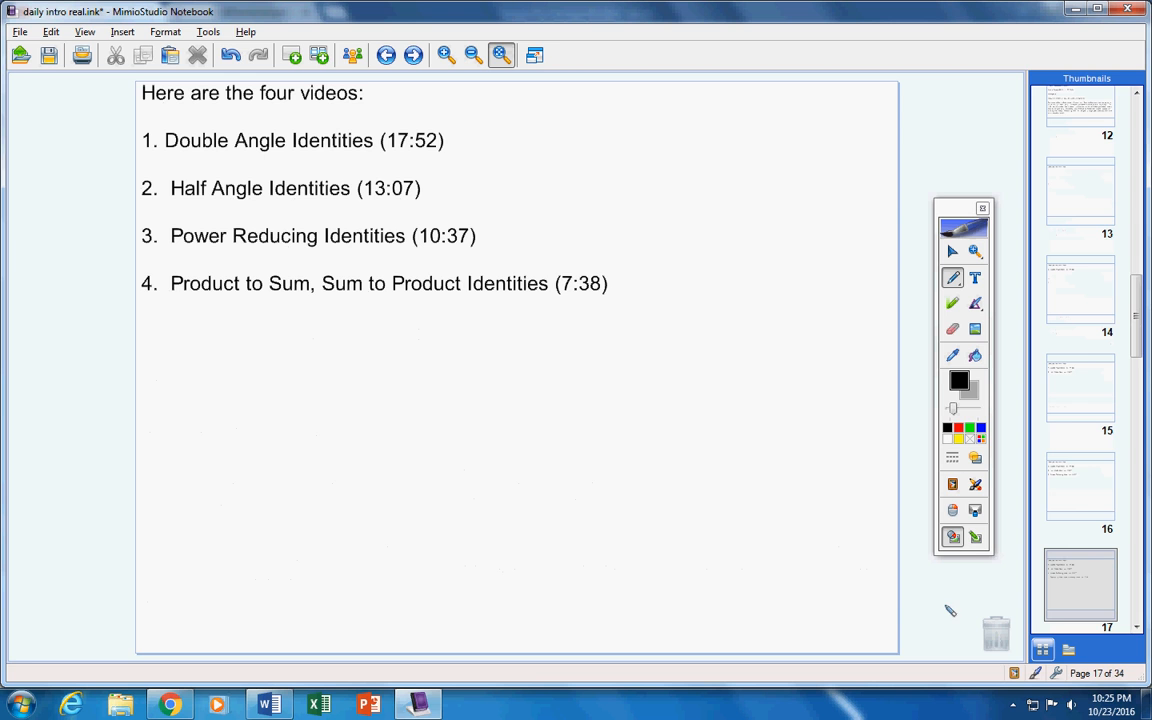
{"action": "mouse_move", "coordinate": [458, 247]}
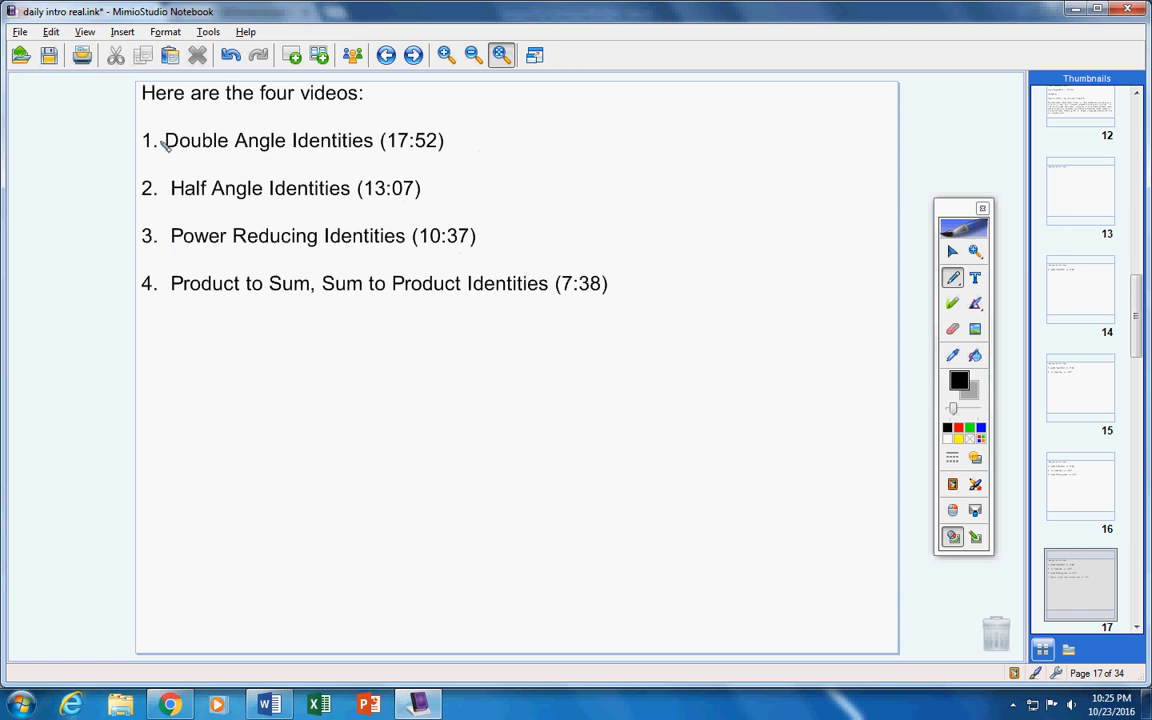
Underline Double Angle, Half Angle, Reducing and the key words in the fourth video title
{"action": "left_click_drag", "start_coordinate": [220, 128], "coordinate": [275, 120]}
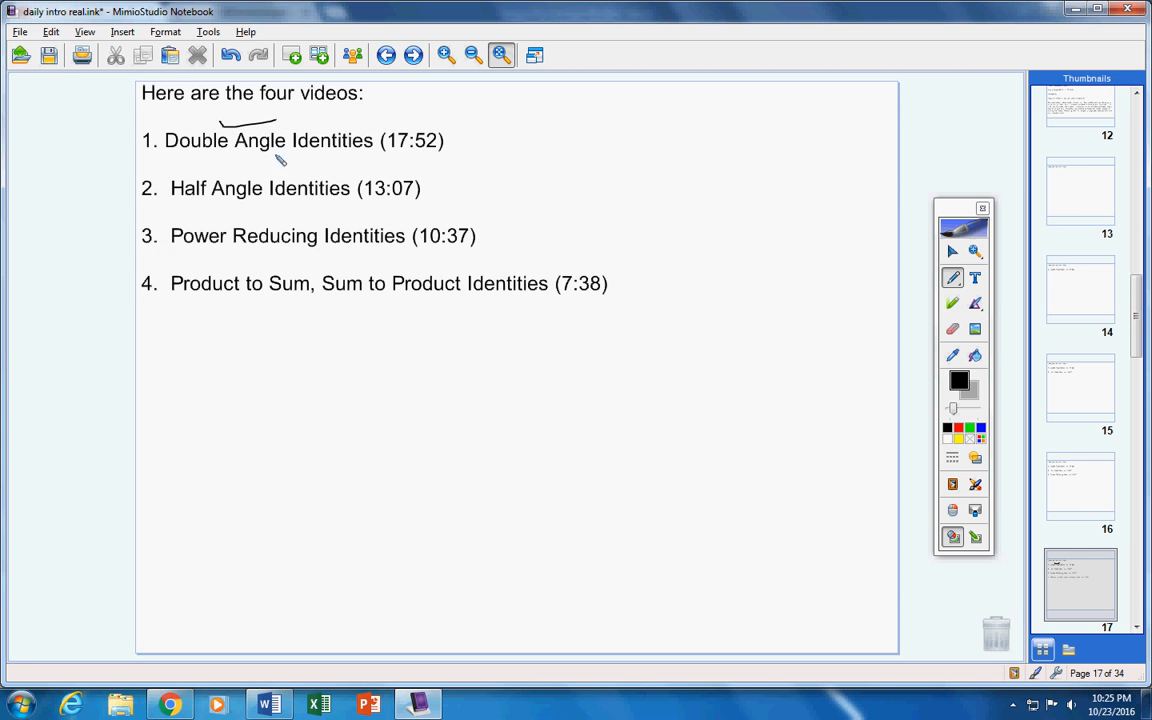
{"action": "left_click_drag", "start_coordinate": [230, 170], "coordinate": [272, 167]}
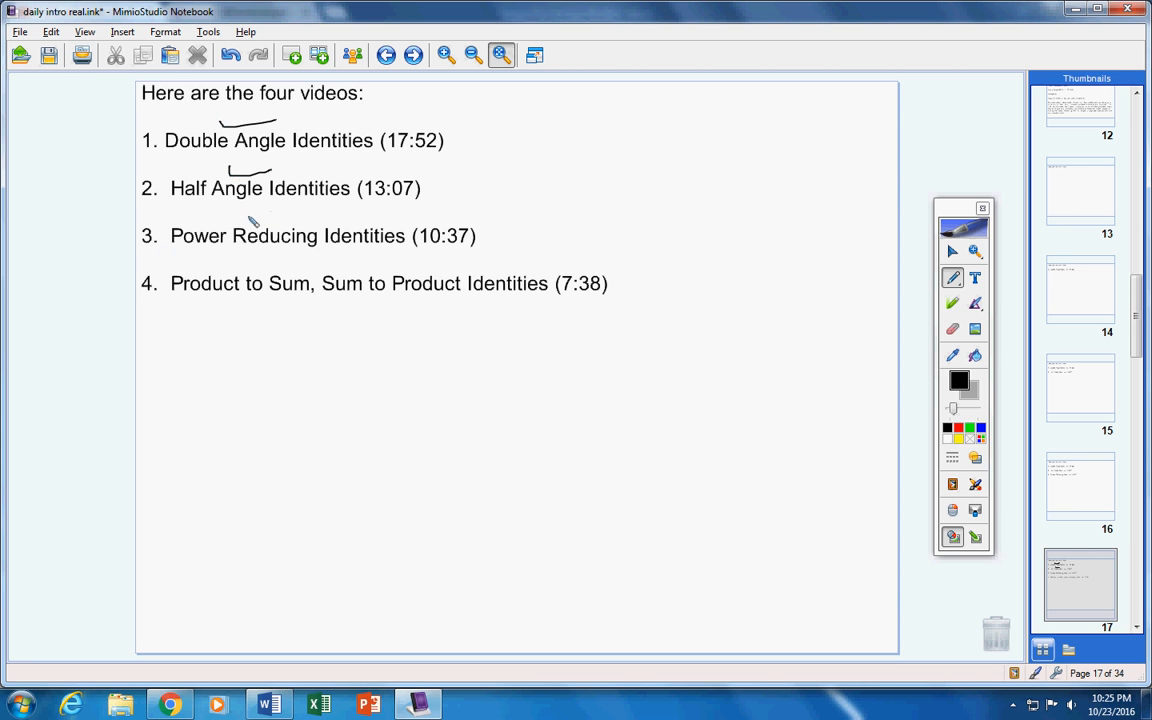
{"action": "left_click_drag", "start_coordinate": [248, 222], "coordinate": [313, 212]}
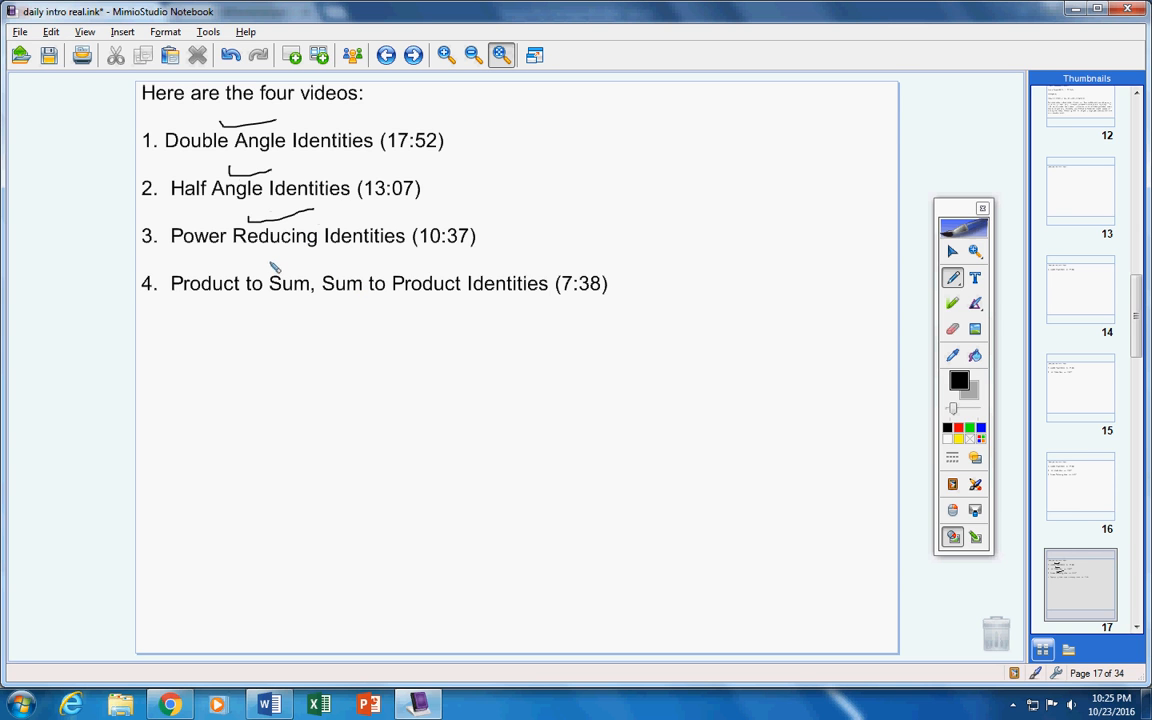
{"action": "left_click_drag", "start_coordinate": [270, 268], "coordinate": [335, 260]}
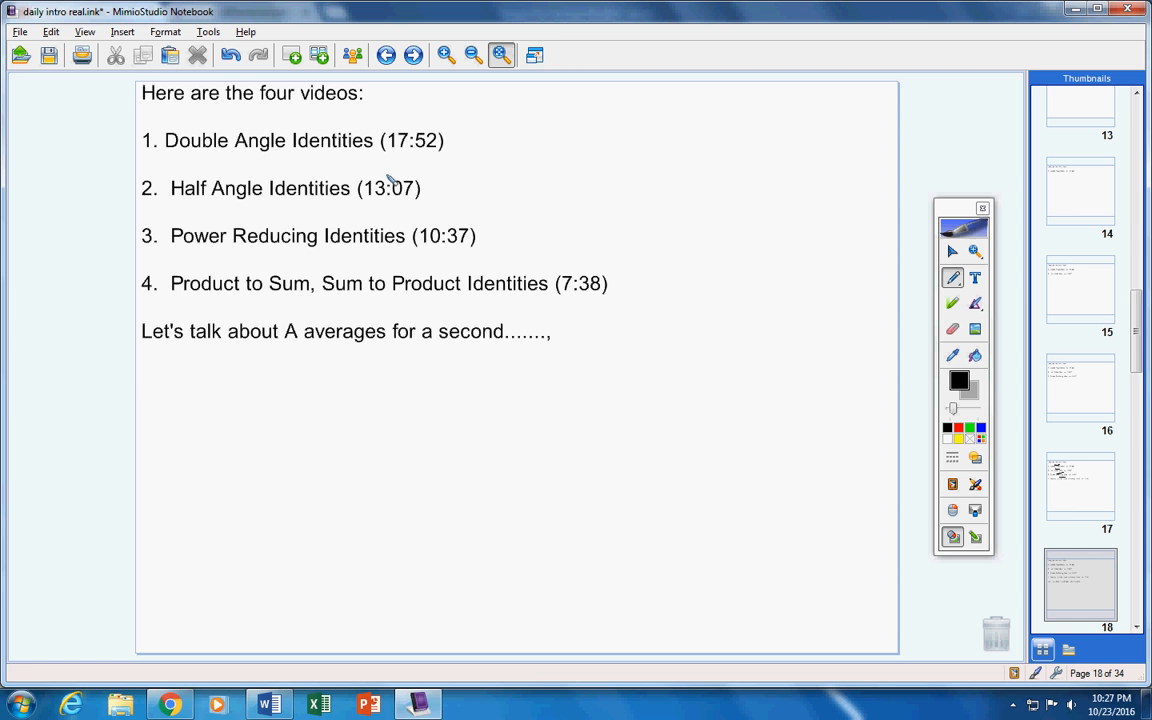
Reveal 'Pre-Cal Test #3 Corrections (46:41)', circle the 46:41 time and advance to page 19
{"action": "type", "text": "Pre-Cal Test #3 Corrections (46:41)"}
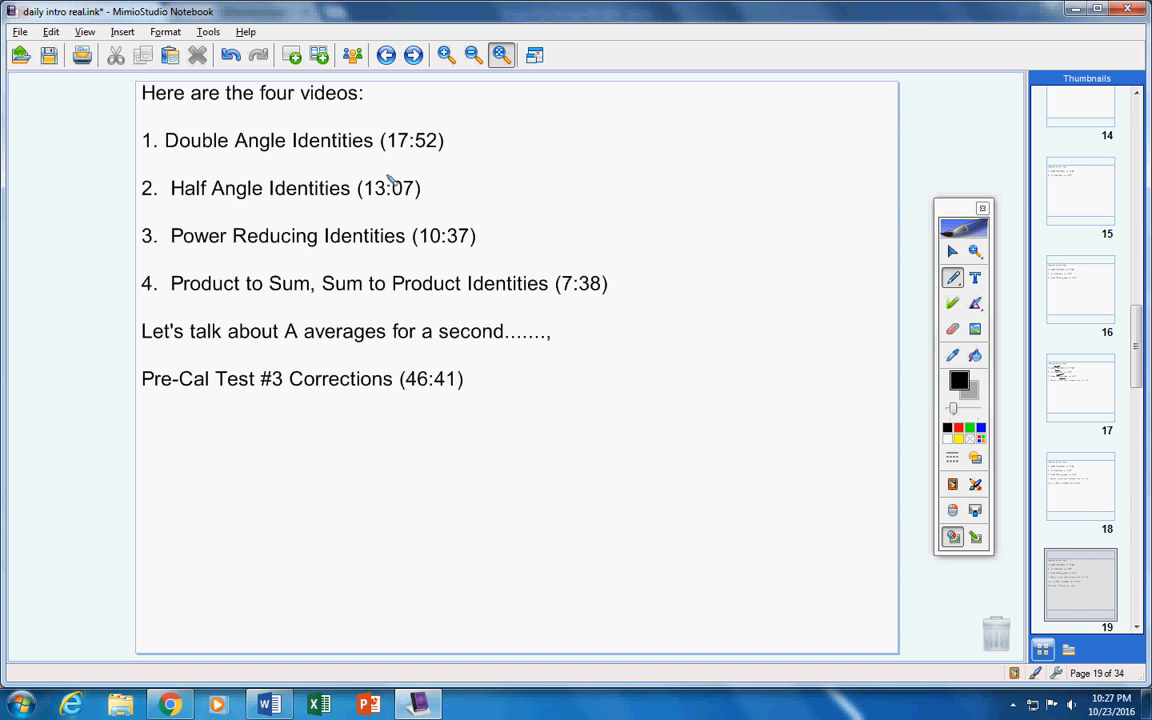
{"action": "mouse_move", "coordinate": [425, 400]}
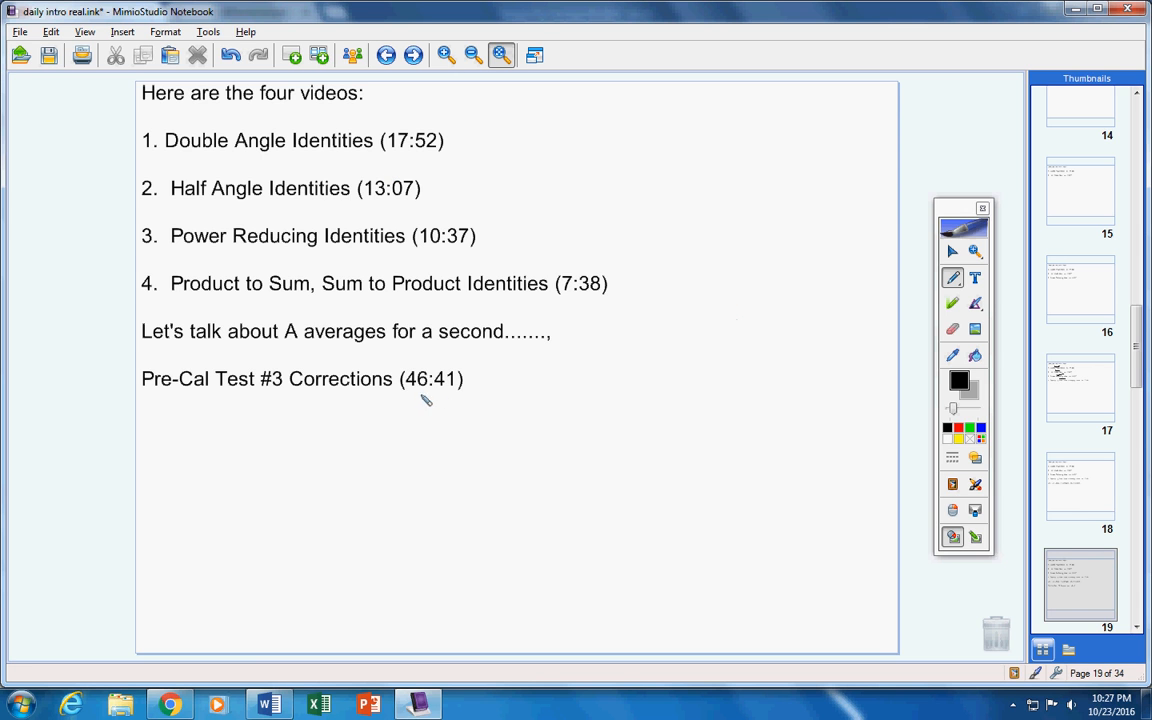
{"action": "mouse_move", "coordinate": [461, 371]}
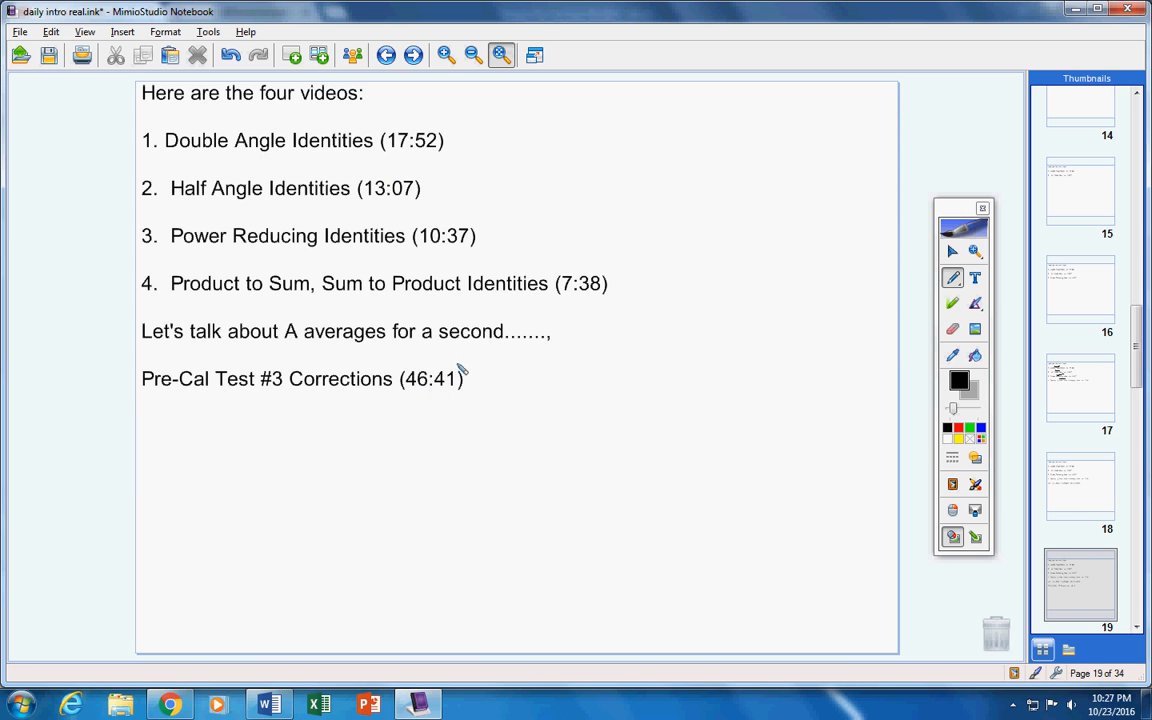
{"action": "left_click_drag", "start_coordinate": [405, 378], "coordinate": [460, 378]}
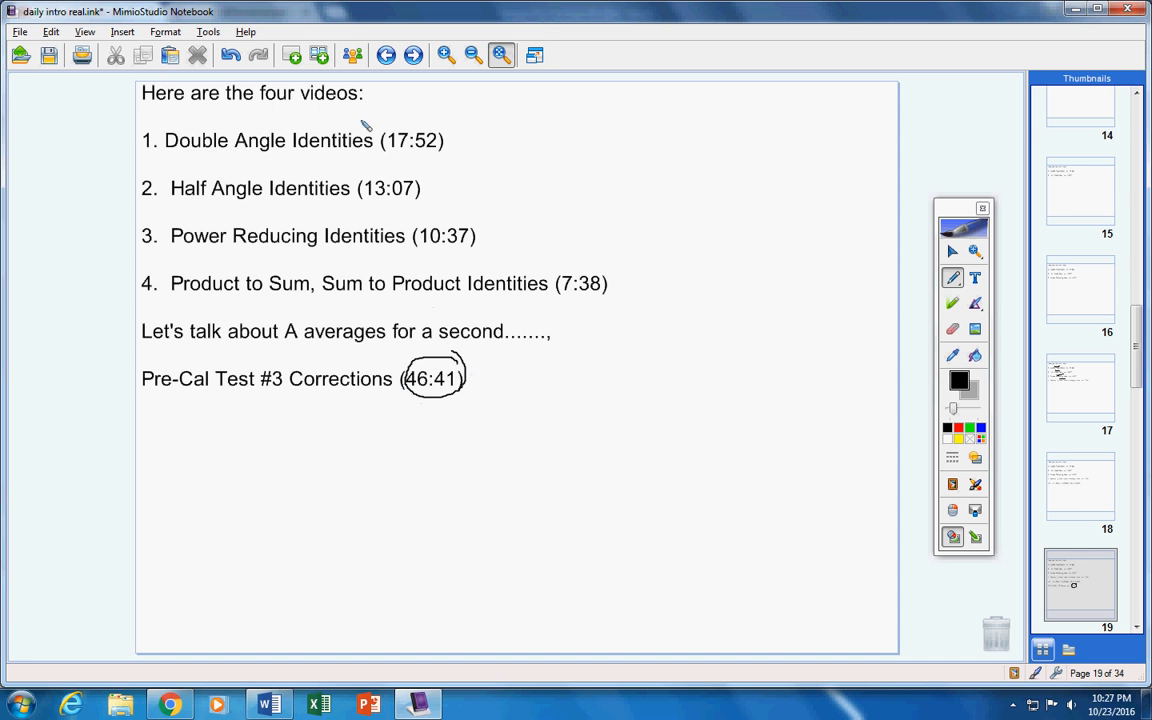
{"action": "left_click", "coordinate": [231, 55]}
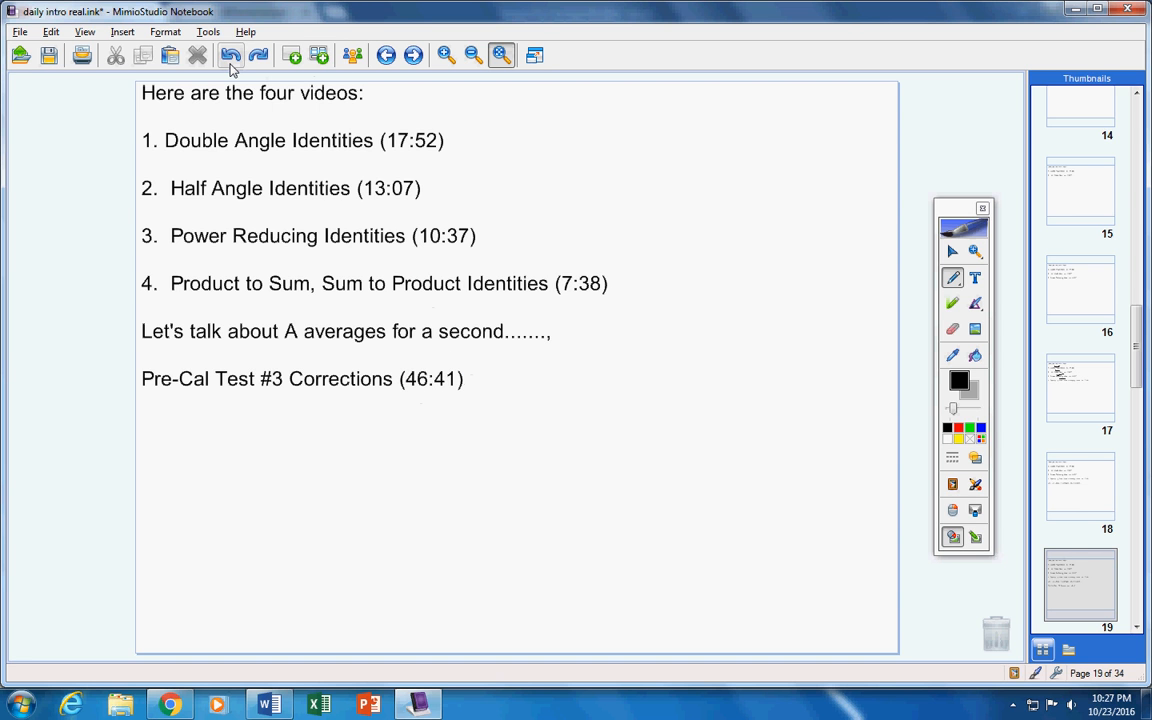
{"action": "left_click", "coordinate": [231, 55]}
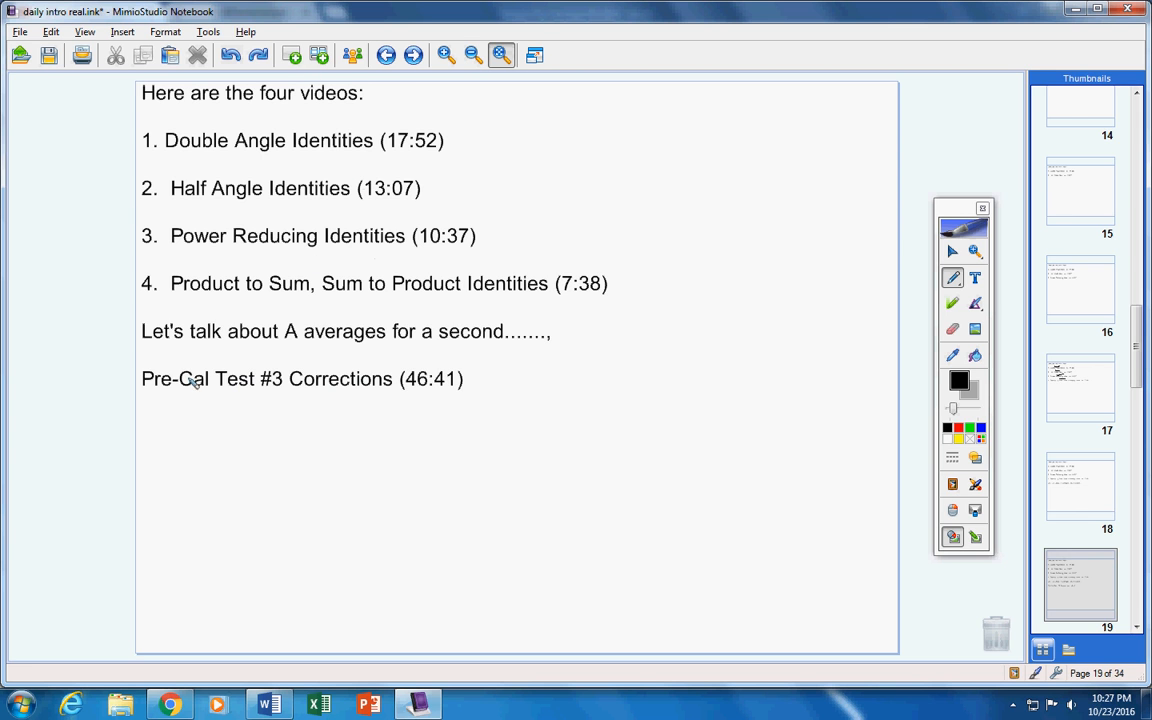
{"action": "mouse_move", "coordinate": [163, 386]}
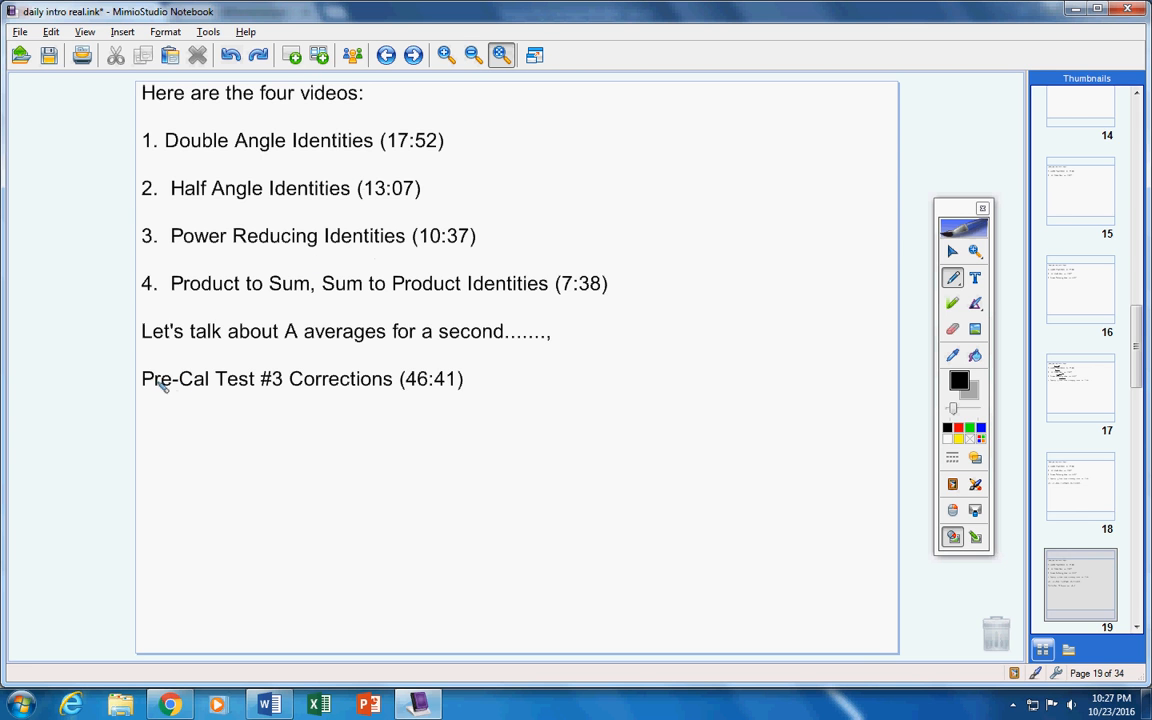
{"action": "mouse_move", "coordinate": [483, 391]}
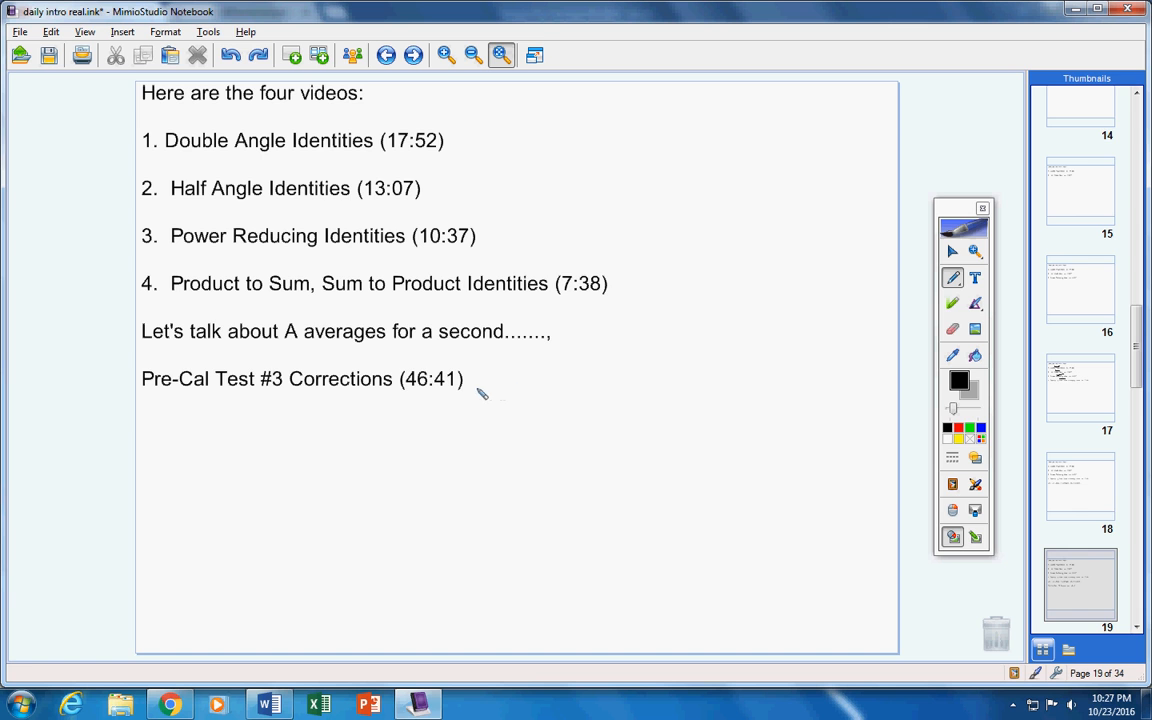
{"action": "mouse_move", "coordinate": [533, 387]}
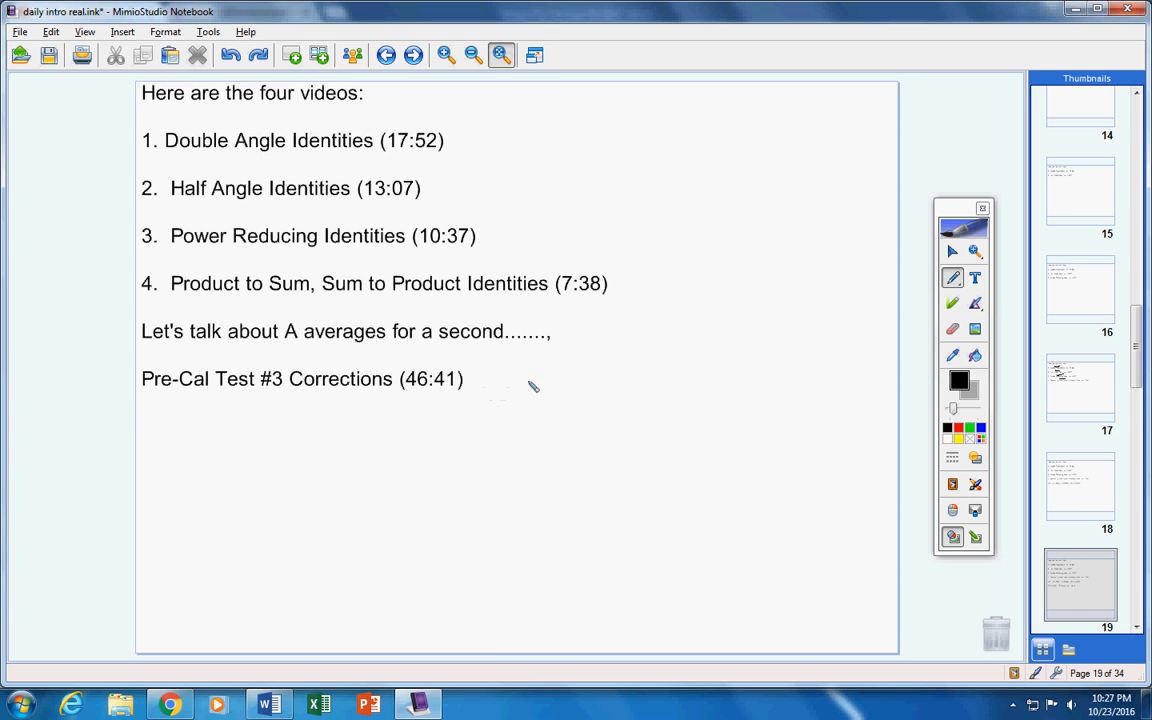
{"action": "mouse_move", "coordinate": [720, 385]}
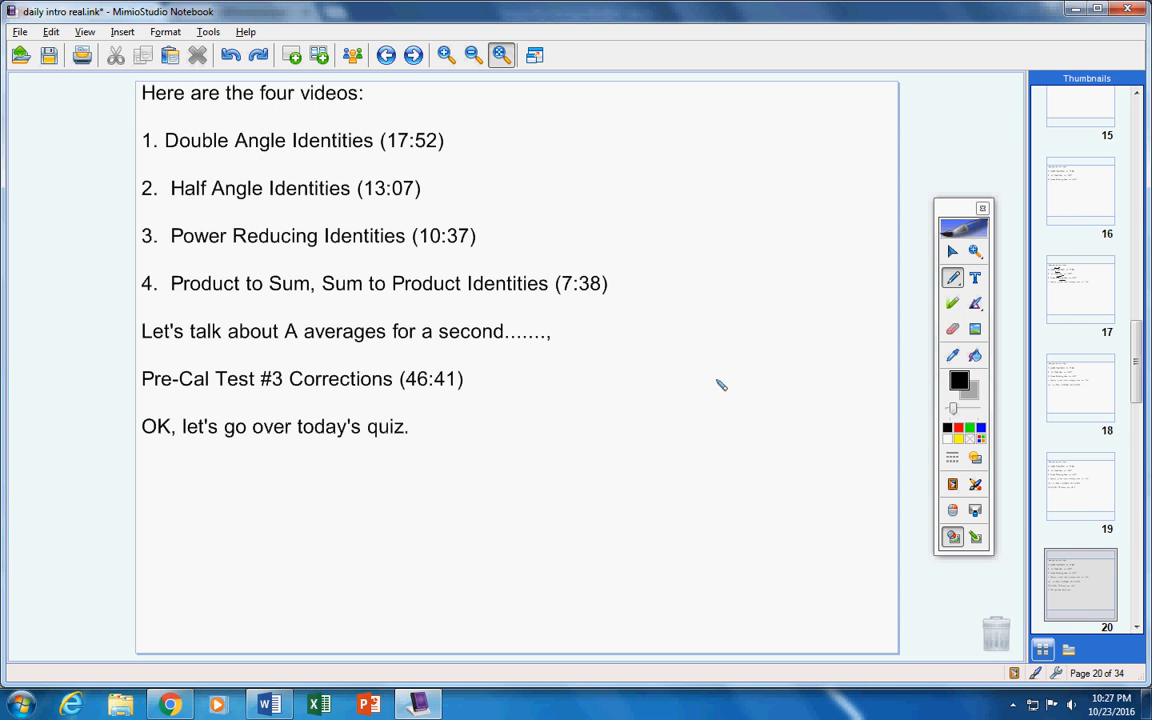
{"action": "mouse_move", "coordinate": [737, 360]}
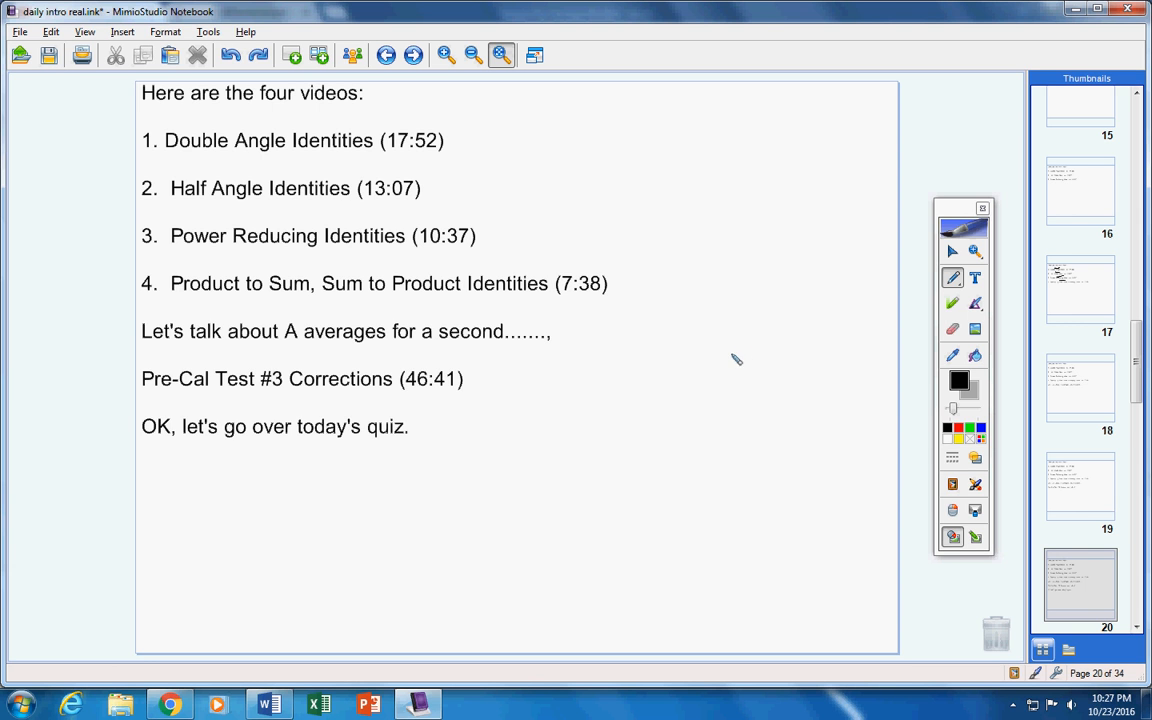
{"action": "mouse_move", "coordinate": [741, 344]}
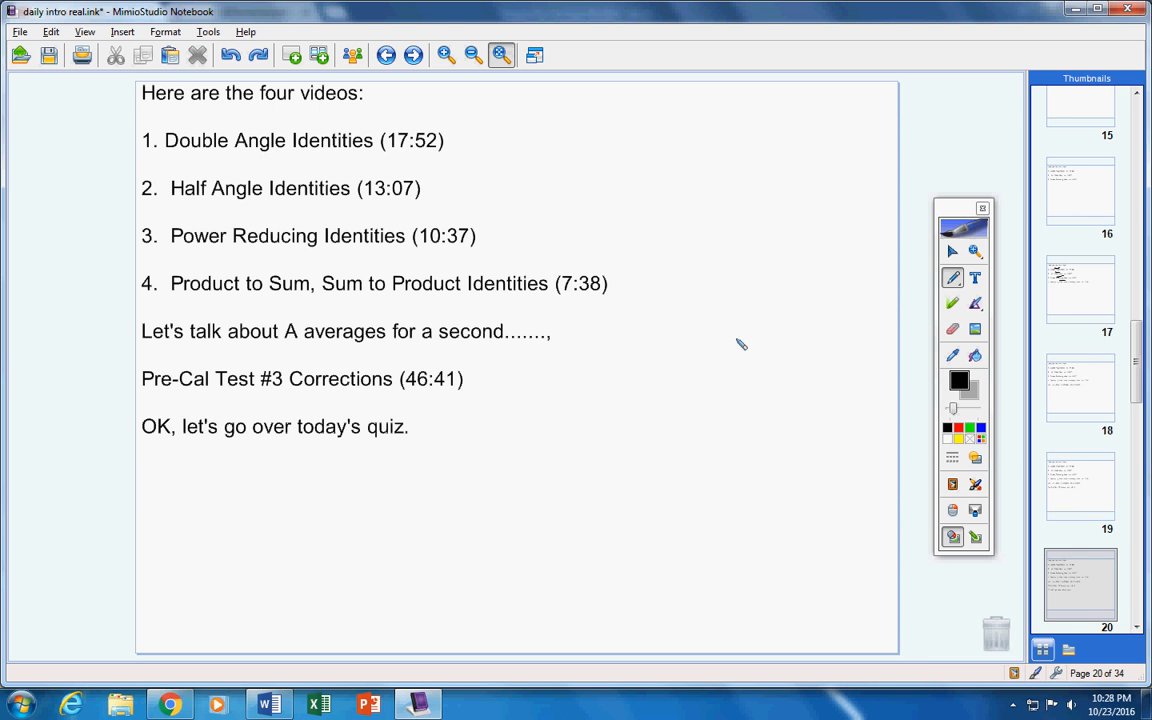
{"action": "mouse_move", "coordinate": [885, 225]}
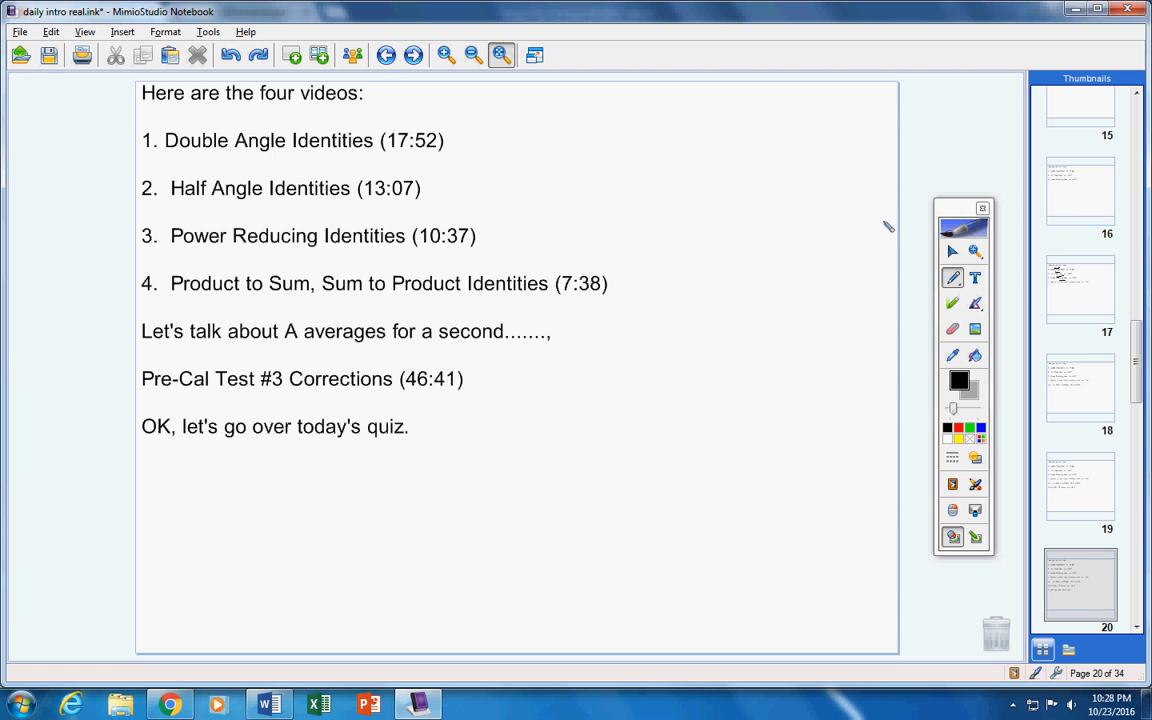
{"action": "mouse_move", "coordinate": [1003, 462]}
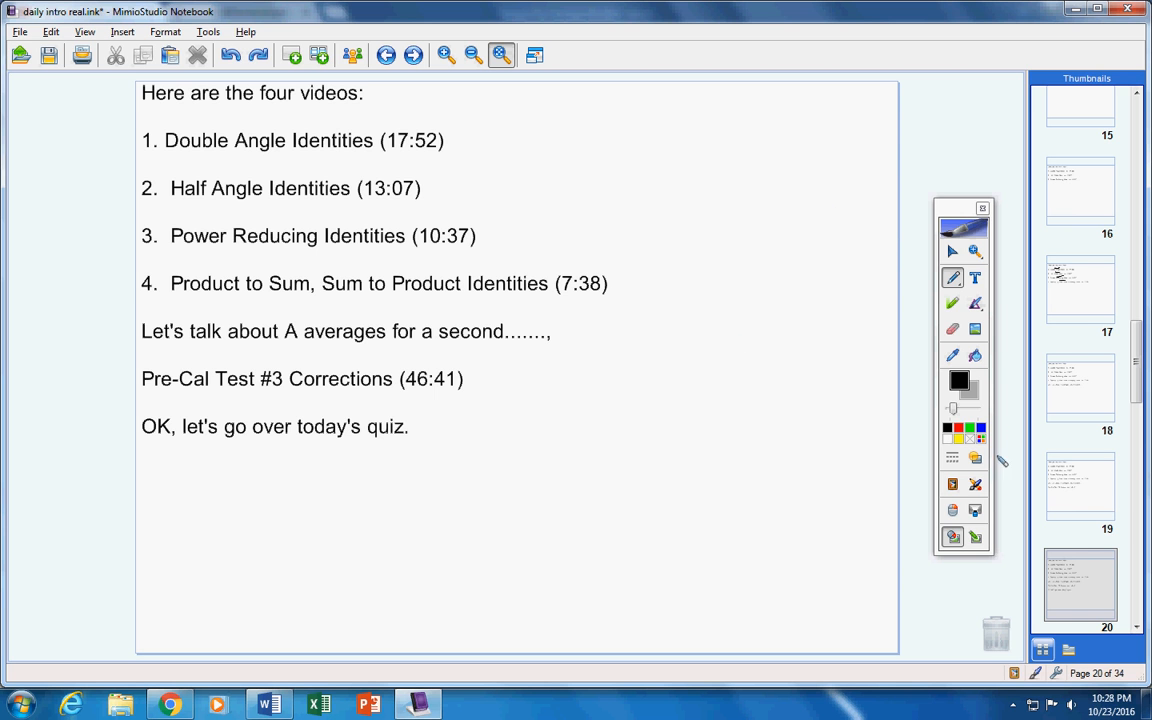
Advance to page 20 adding the line about going over today's quiz
{"action": "left_click", "coordinate": [975, 484]}
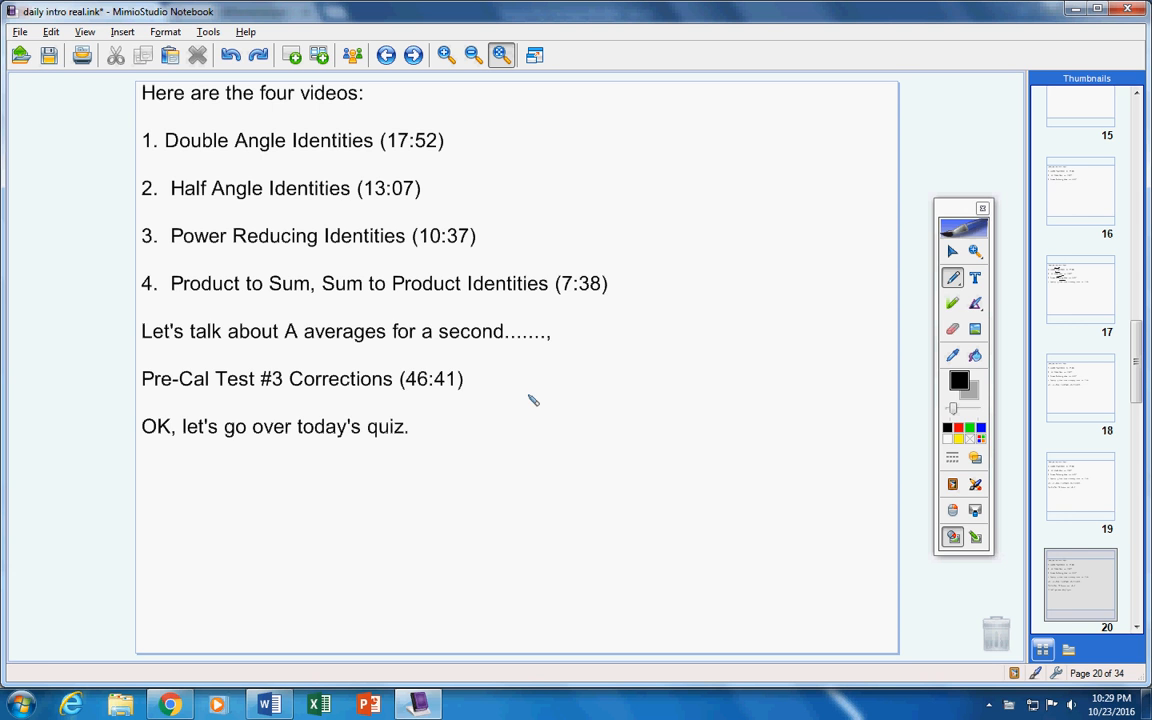
{"action": "mouse_move", "coordinate": [549, 413]}
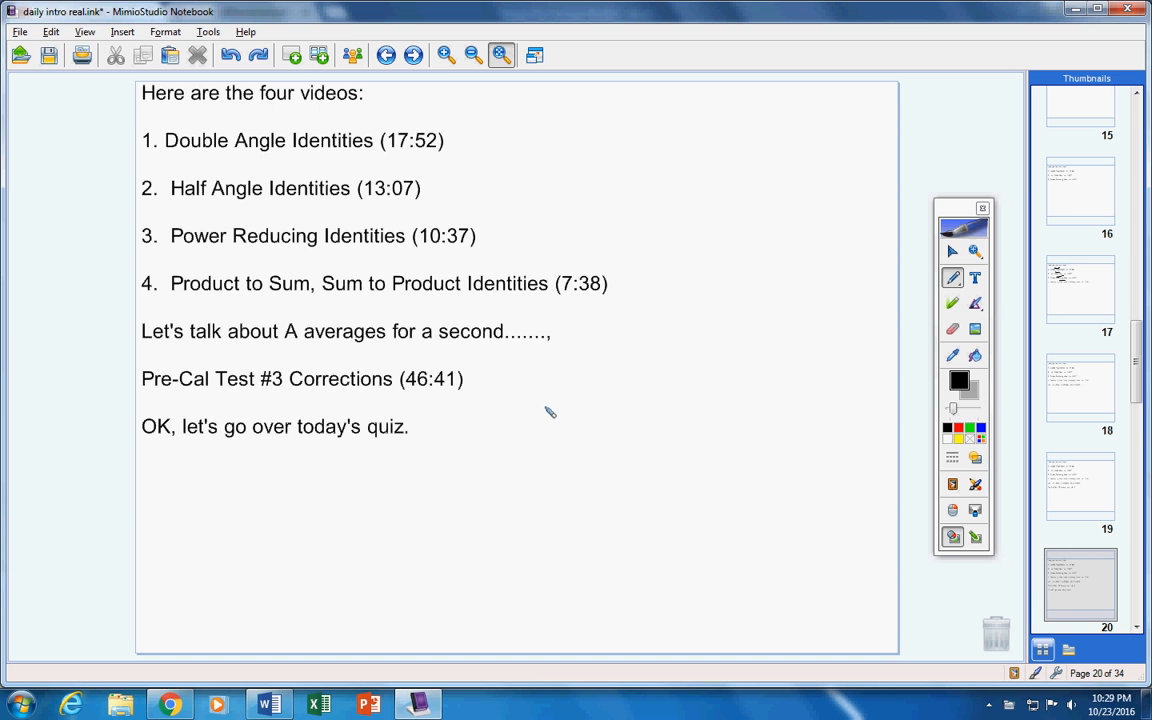
{"action": "mouse_move", "coordinate": [553, 425]}
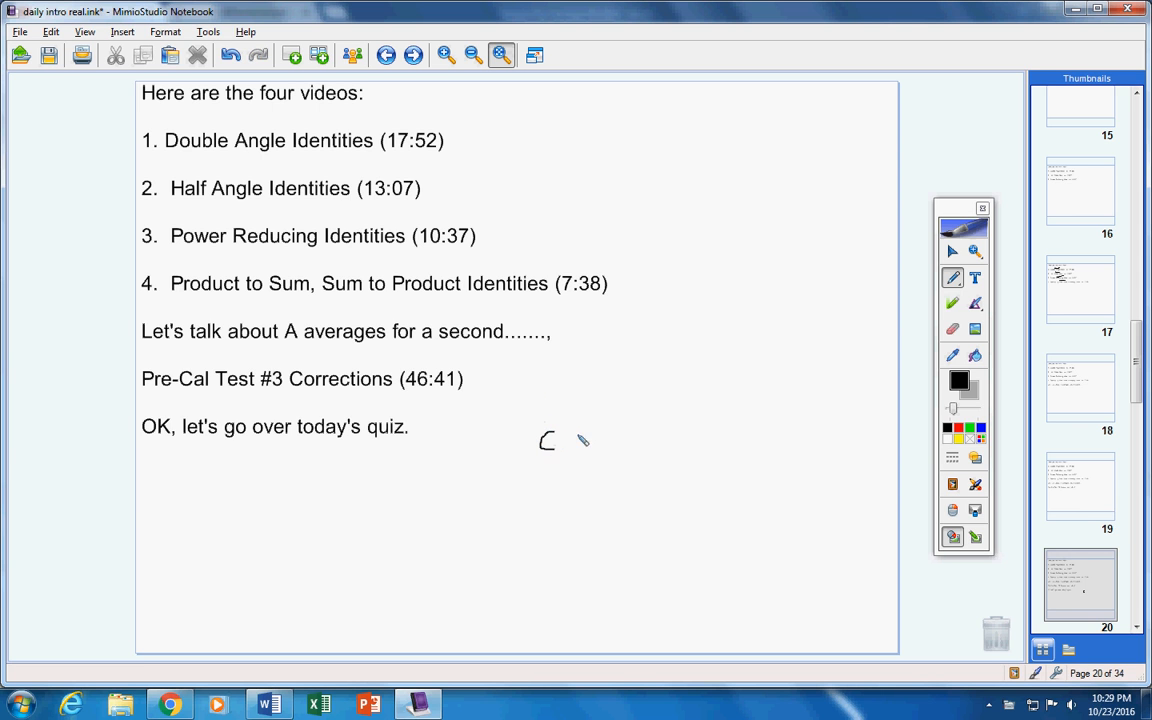
Handwrite cos(u - v) below the quiz line and move on to the closing page
{"action": "left_click_drag", "start_coordinate": [565, 445], "coordinate": [605, 445]}
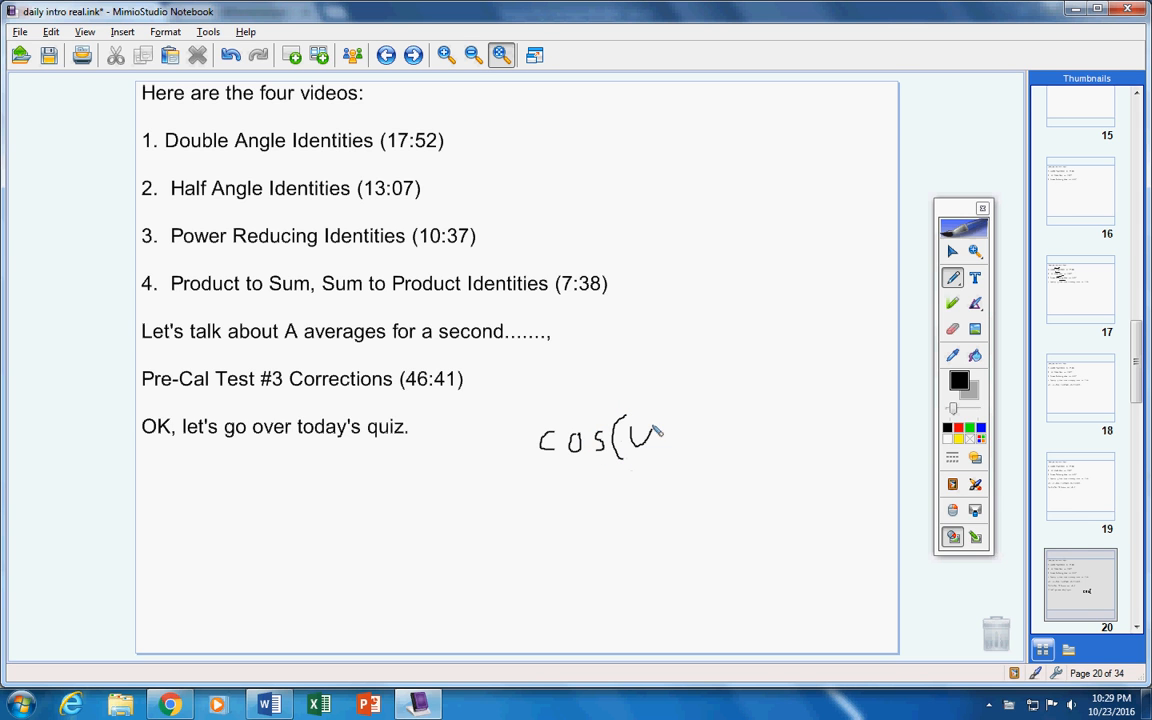
{"action": "left_click_drag", "start_coordinate": [660, 435], "coordinate": [715, 440]}
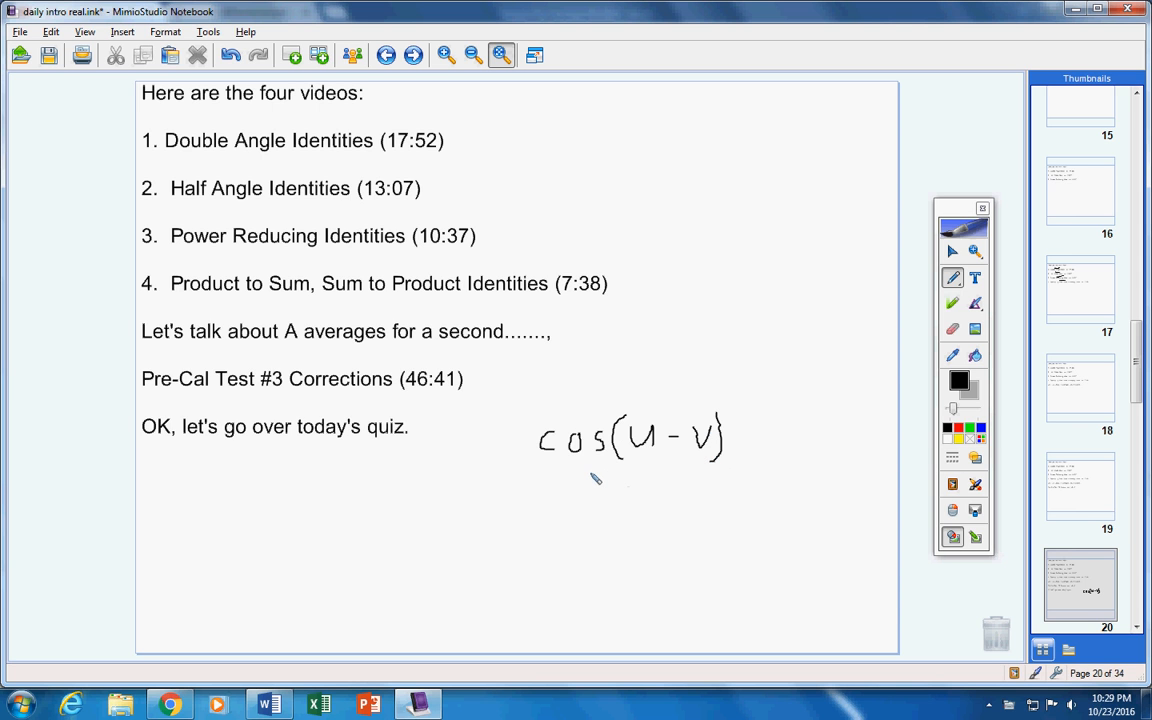
{"action": "mouse_move", "coordinate": [603, 466]}
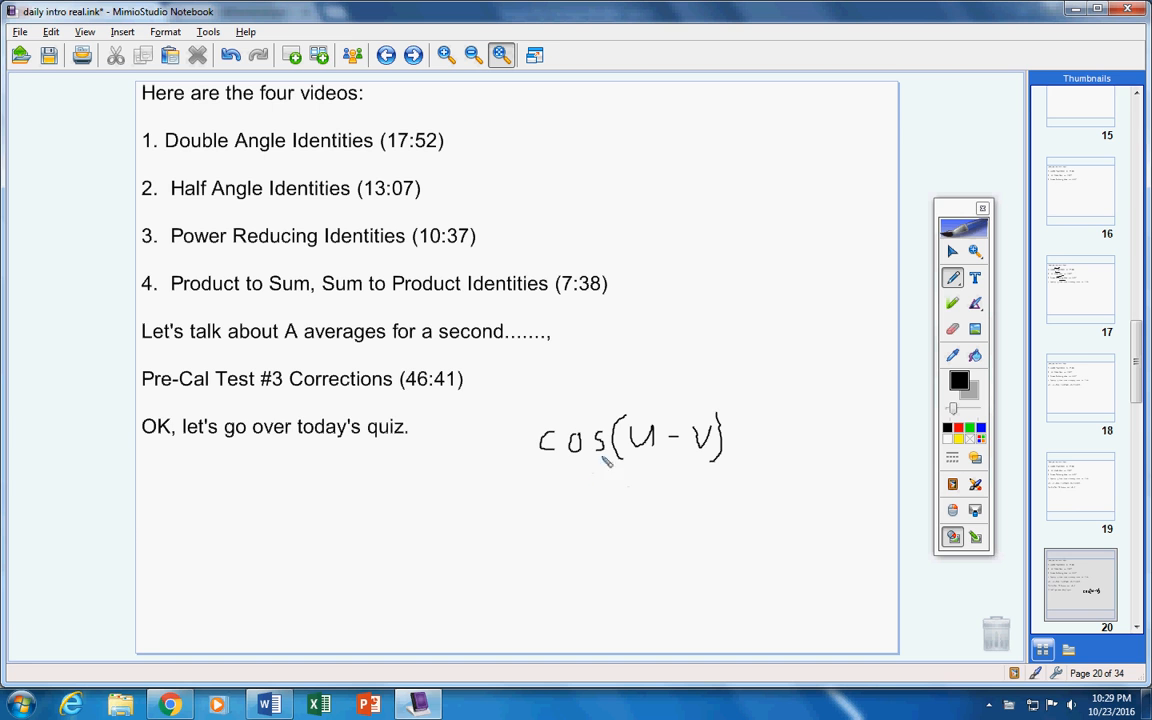
{"action": "left_click", "coordinate": [413, 55]}
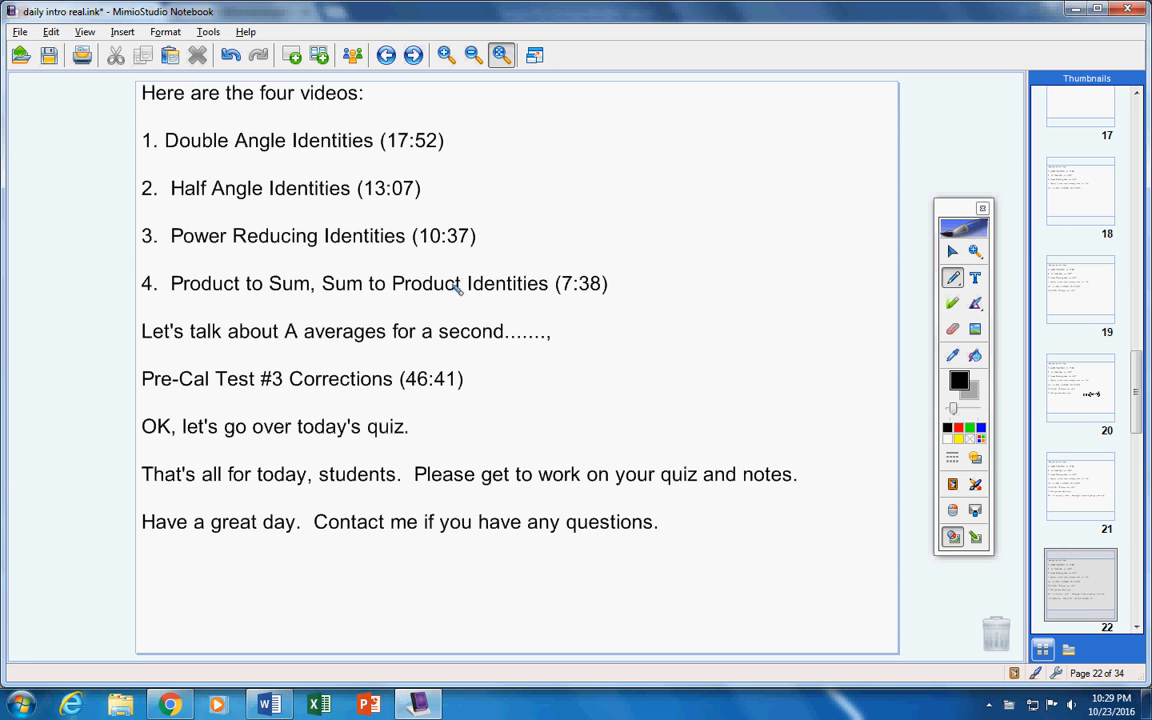
{"action": "mouse_move", "coordinate": [1013, 270]}
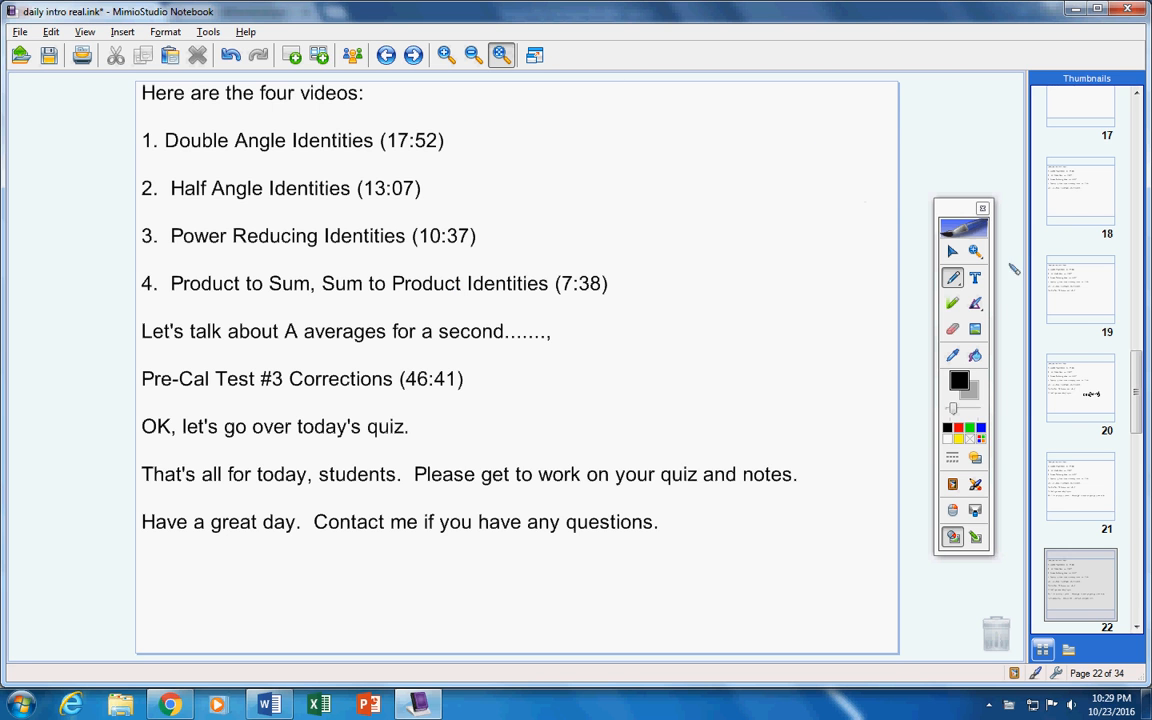